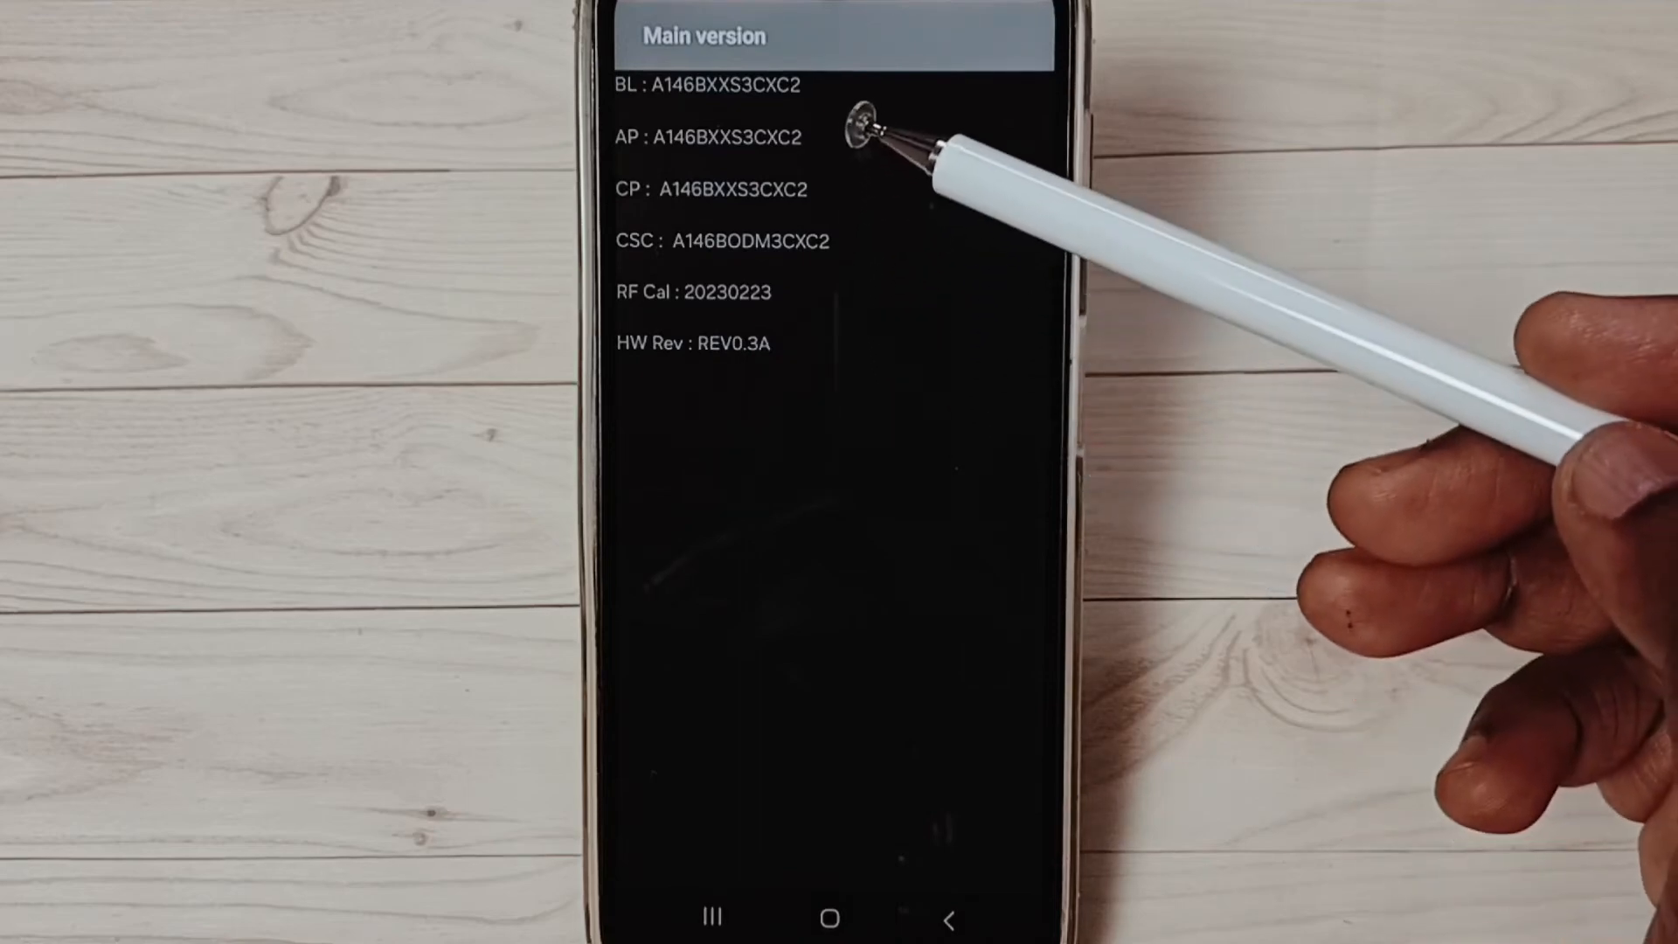
mouse_move(867, 225)
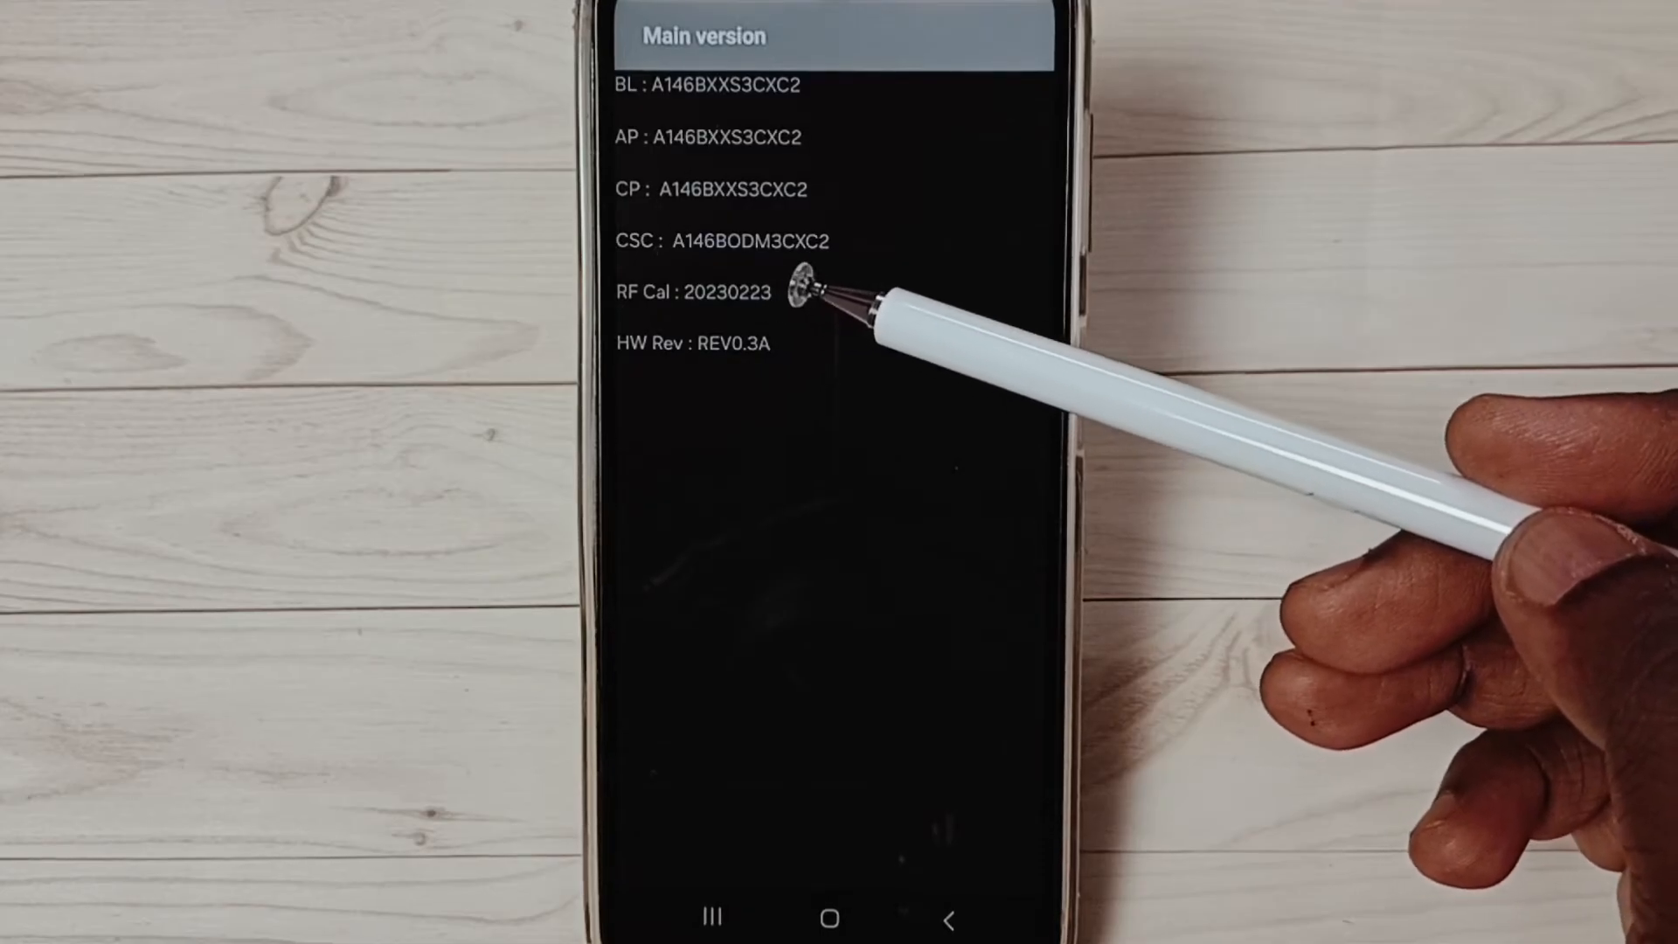
mouse_move(824, 311)
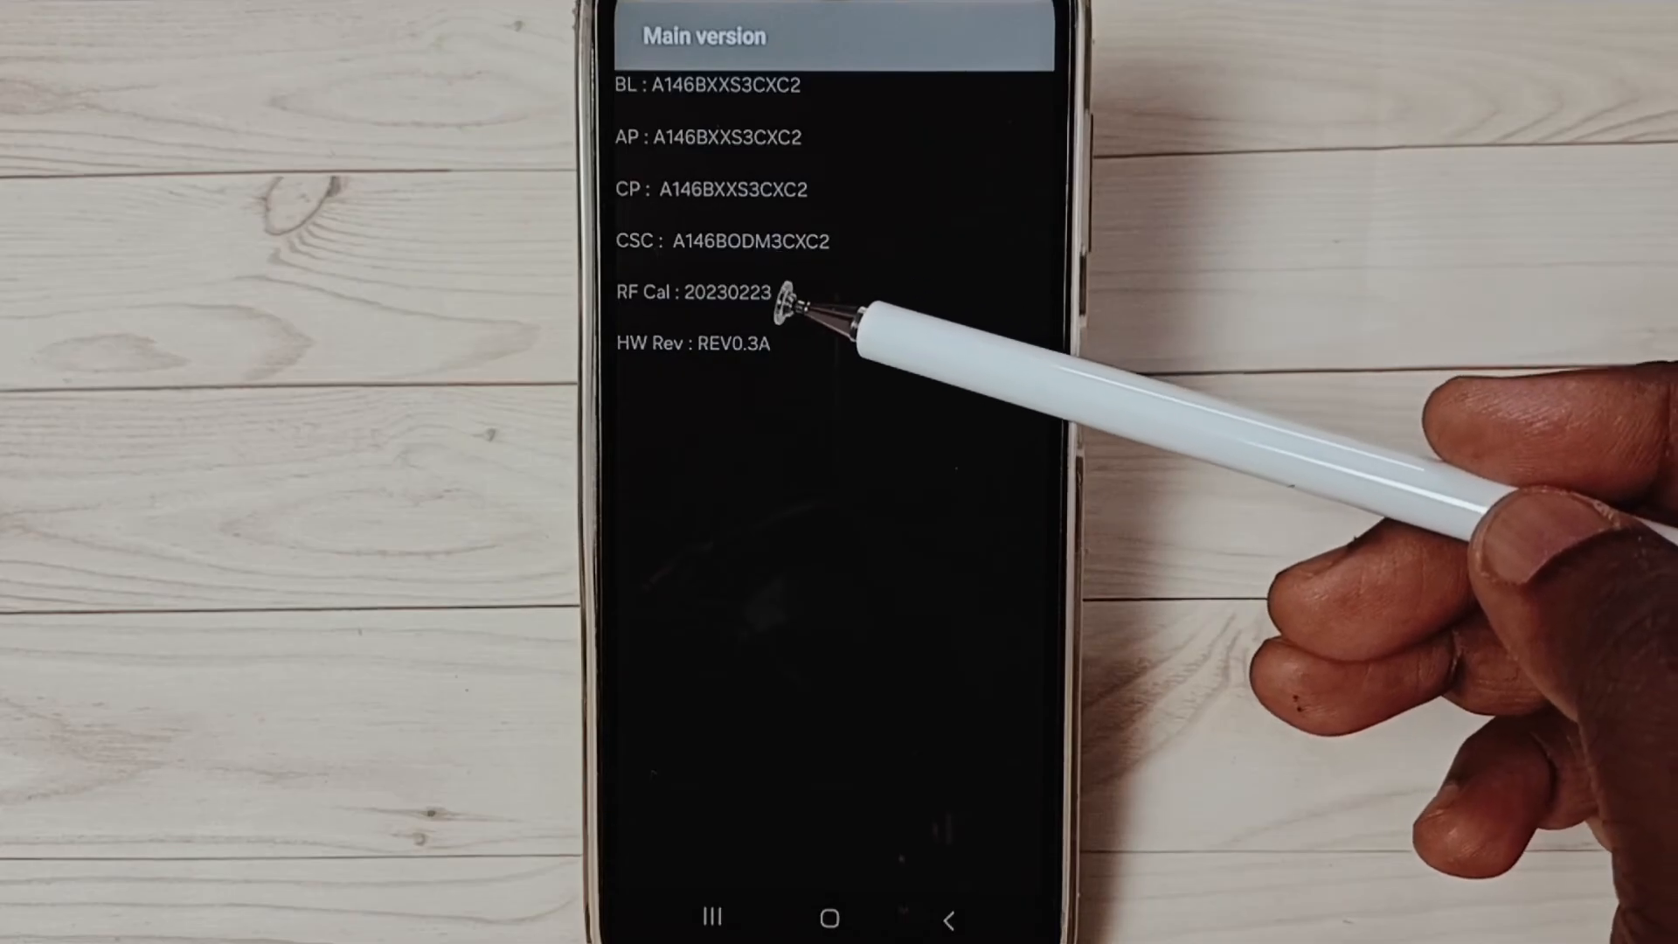
mouse_move(813, 311)
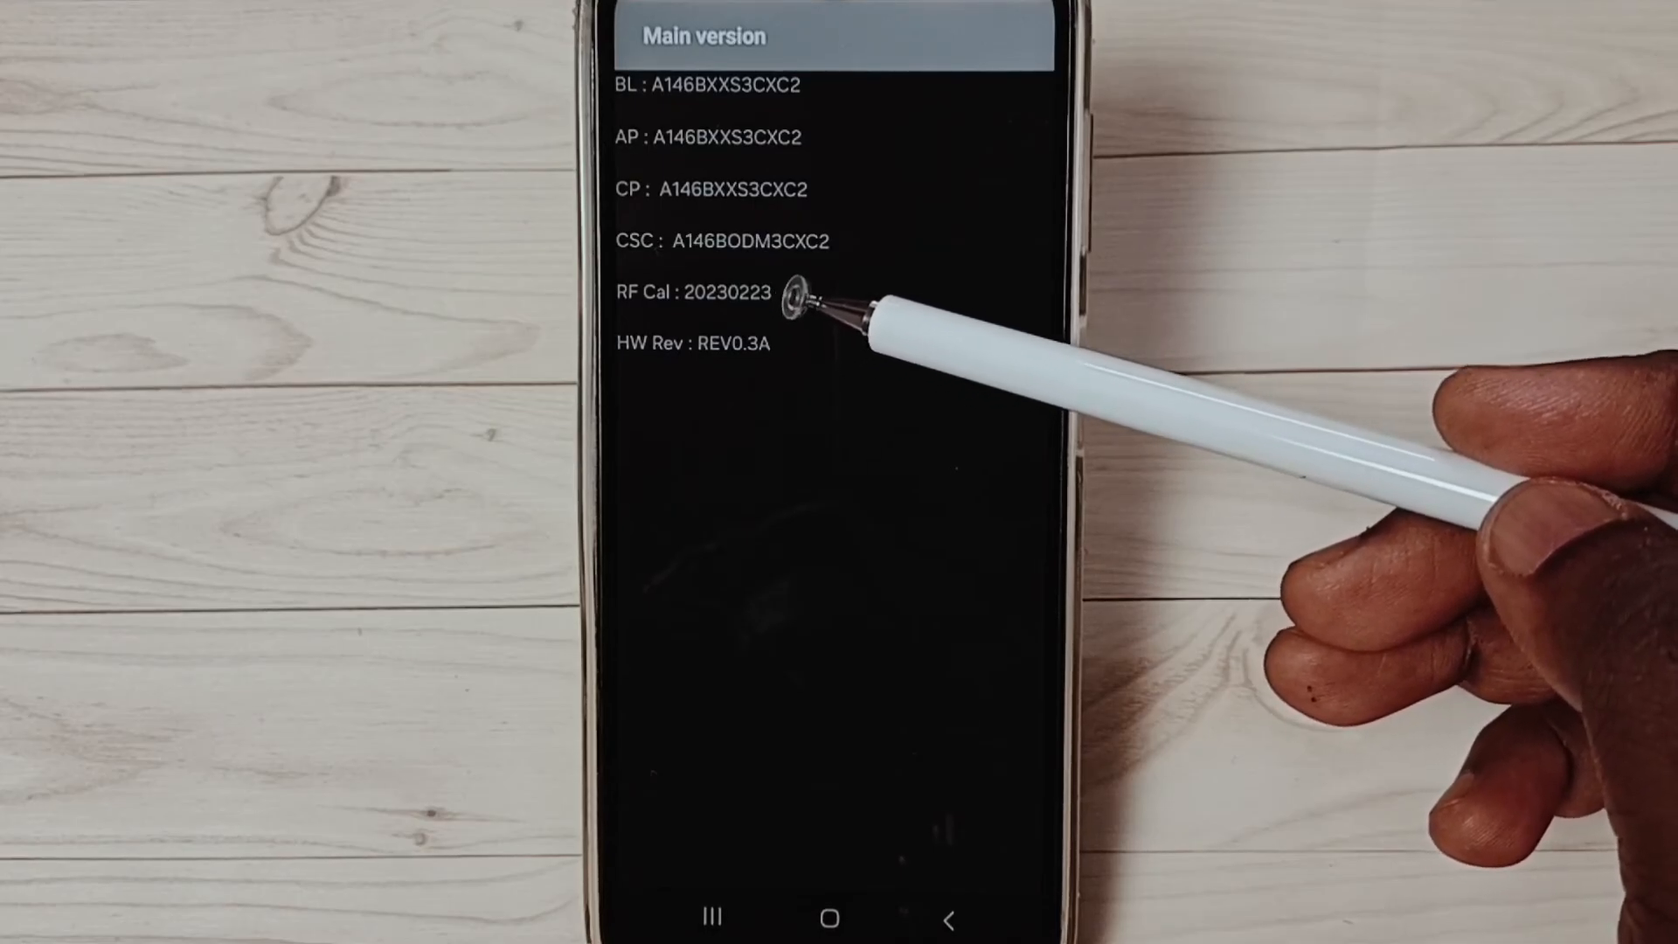
mouse_move(813, 310)
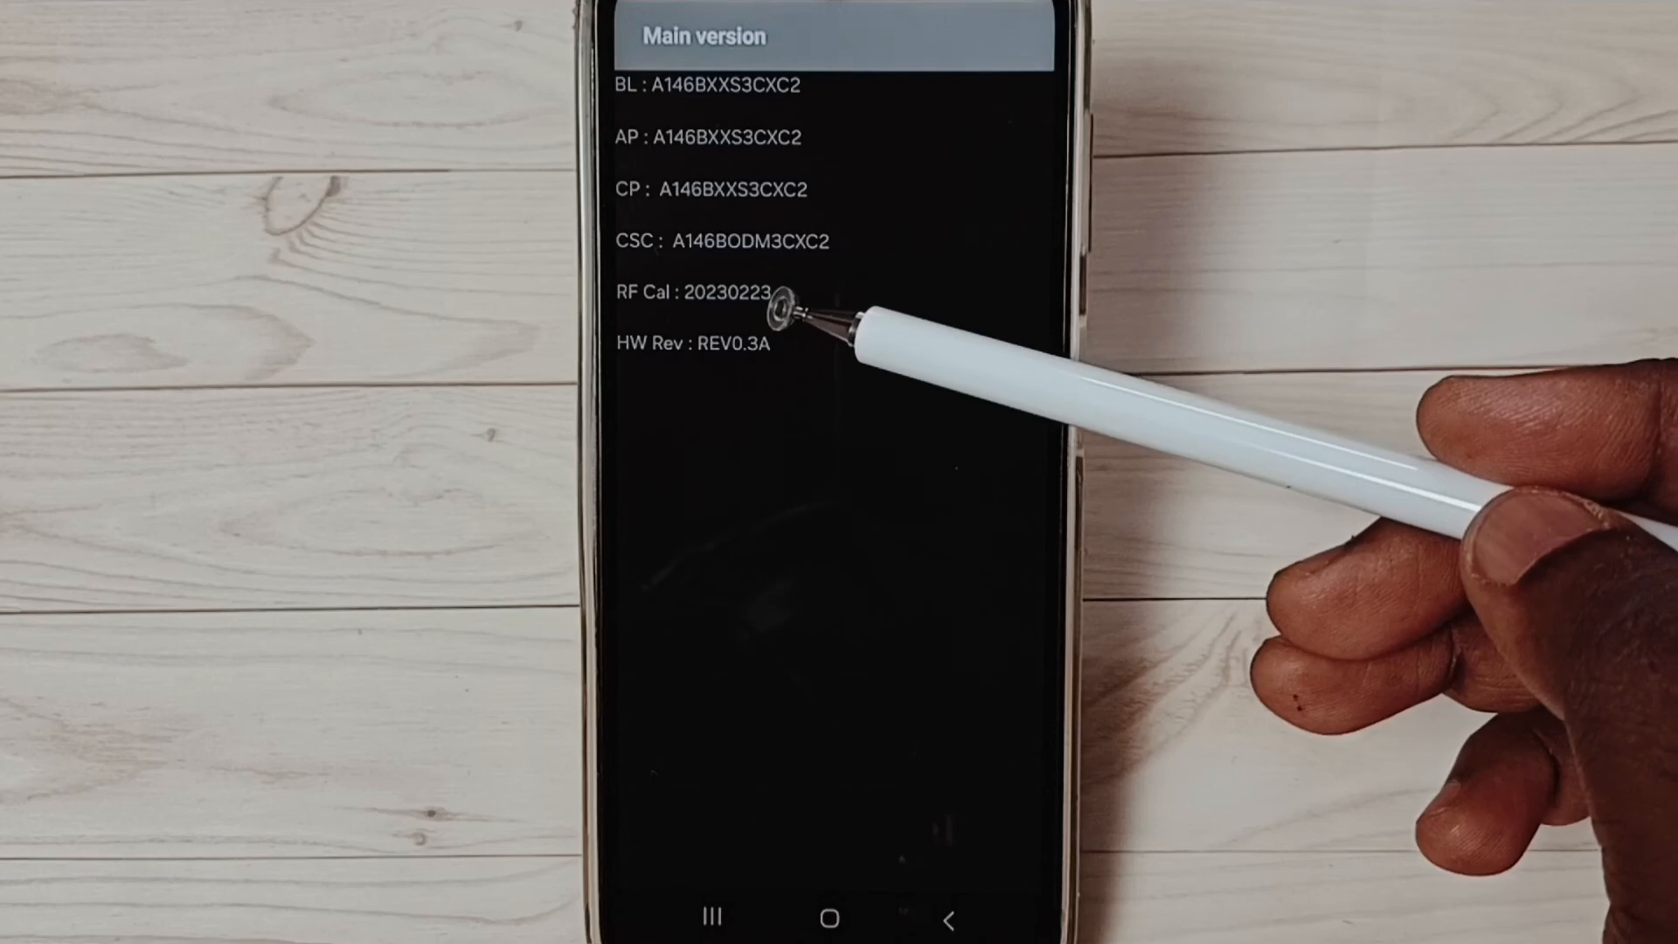
mouse_move(781, 310)
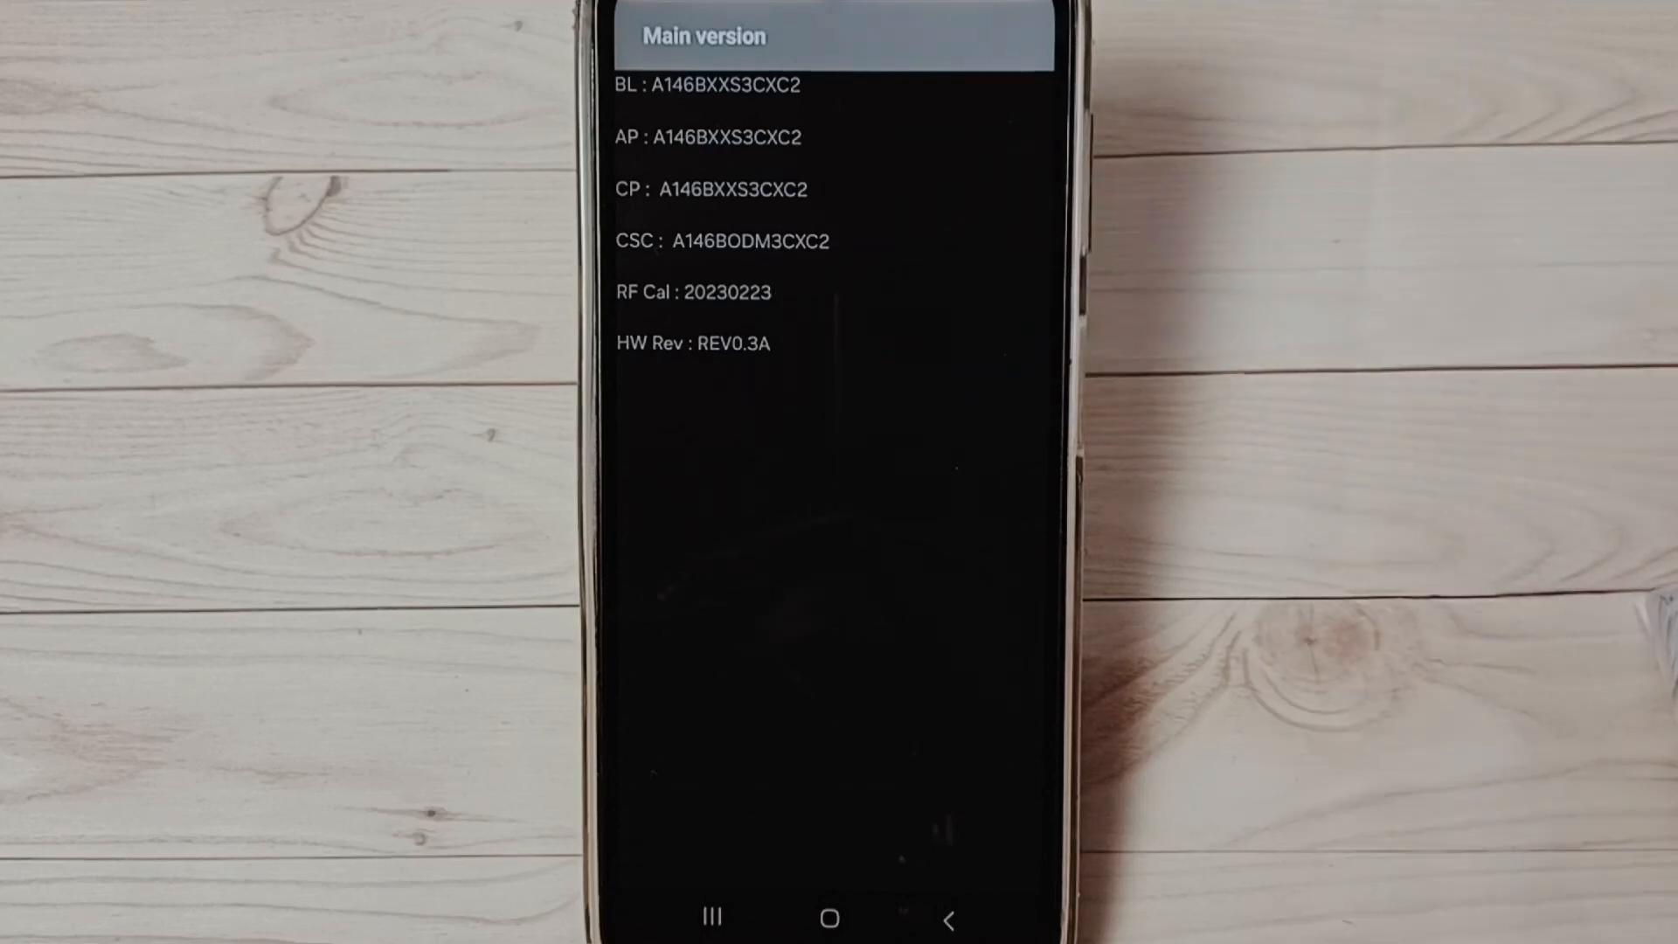